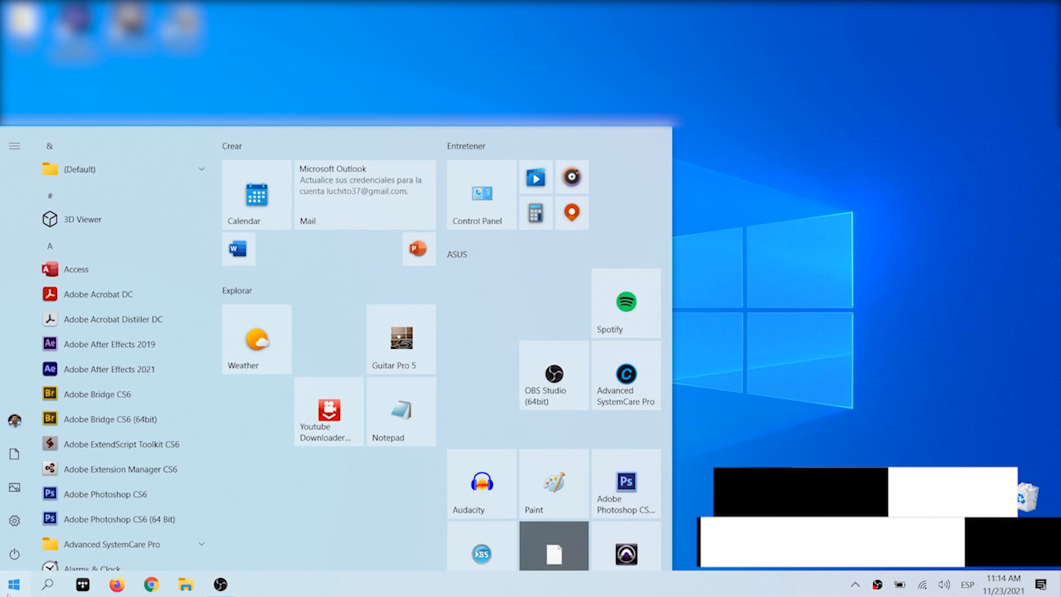
Search for Settings and go to Devices, the Bluetooth & other devices page
{"action": "type", "text": "setting"}
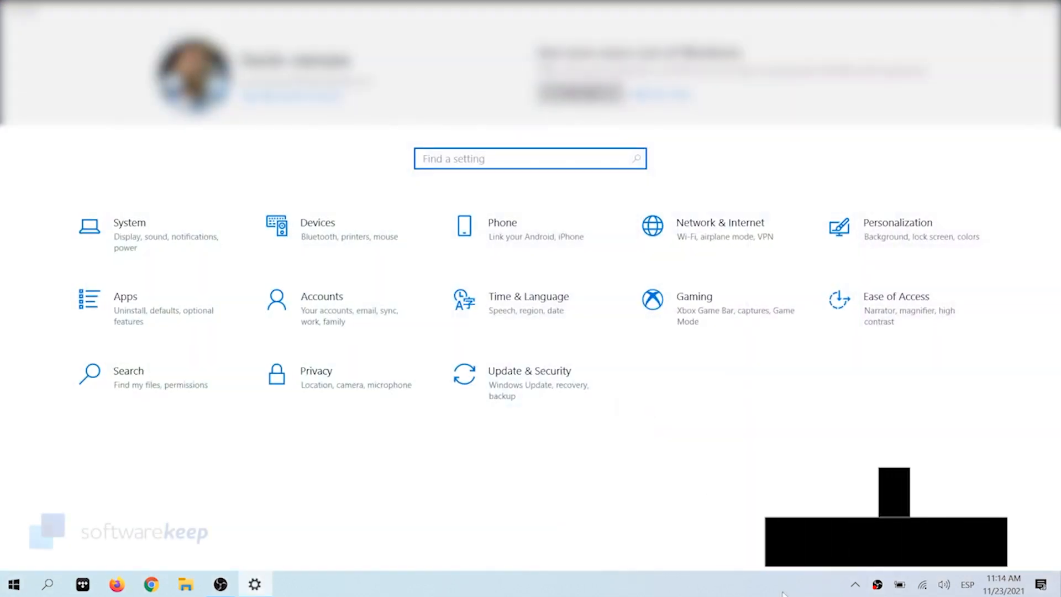
{"action": "mouse_move", "coordinate": [317, 229]}
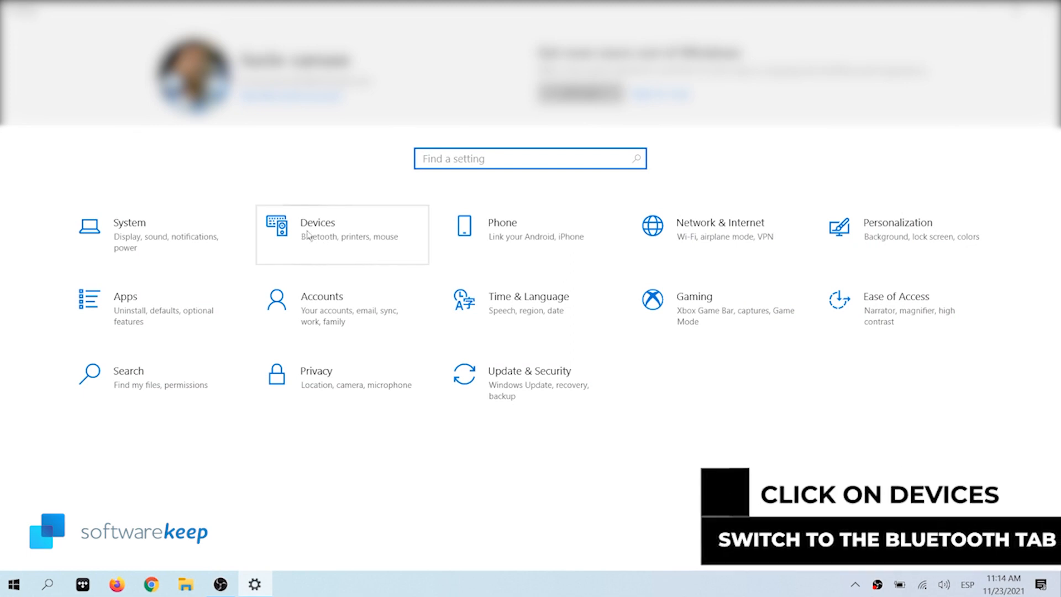
{"action": "left_click", "coordinate": [317, 222]}
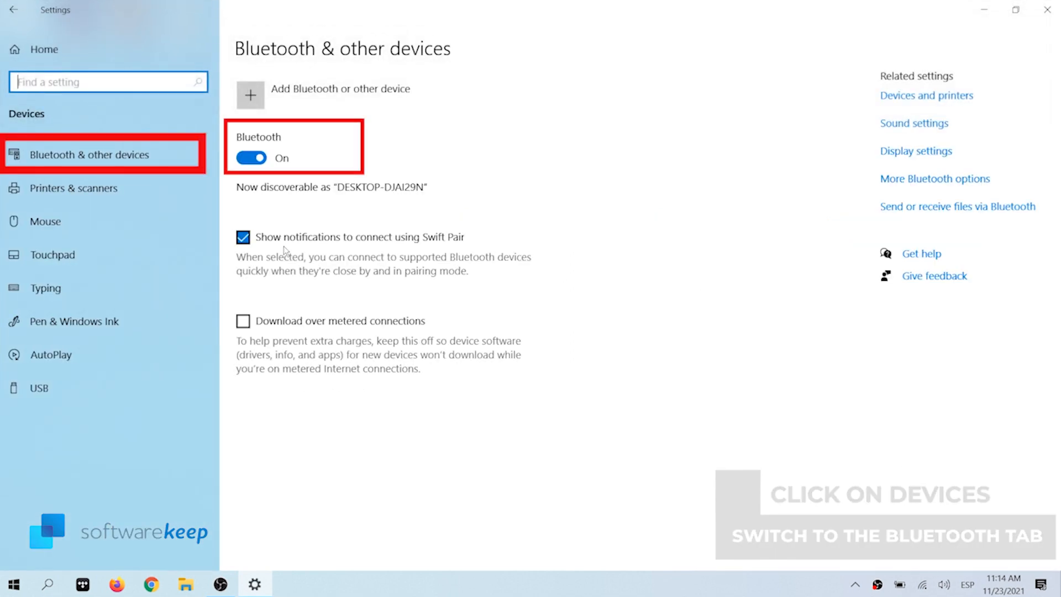
Switch Bluetooth off and back on, keeping the WH-CH510 headphones and JBL GO 2 paired
{"action": "left_click", "coordinate": [251, 158]}
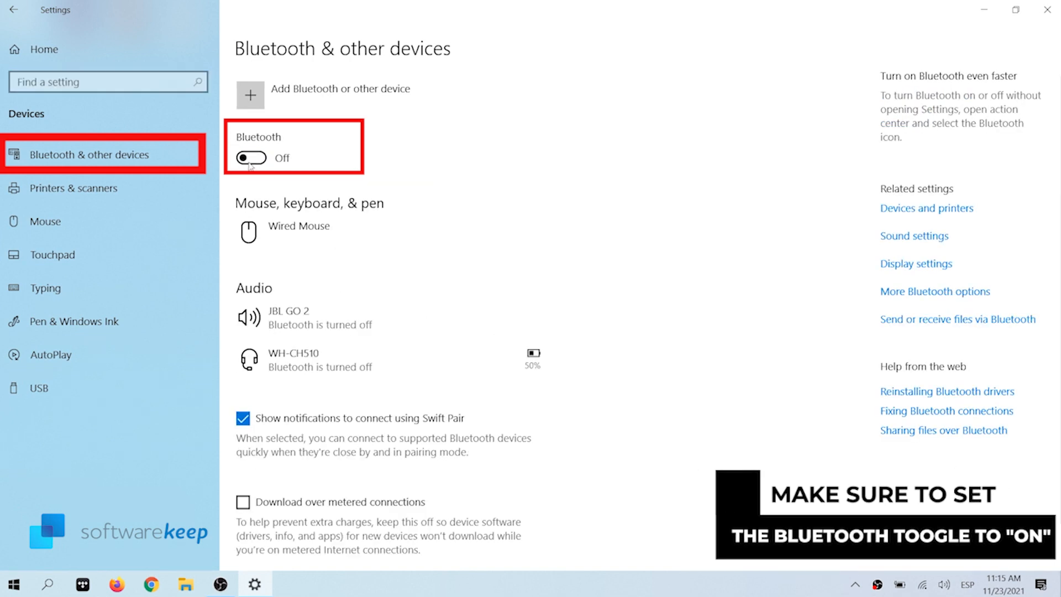
{"action": "left_click", "coordinate": [251, 158]}
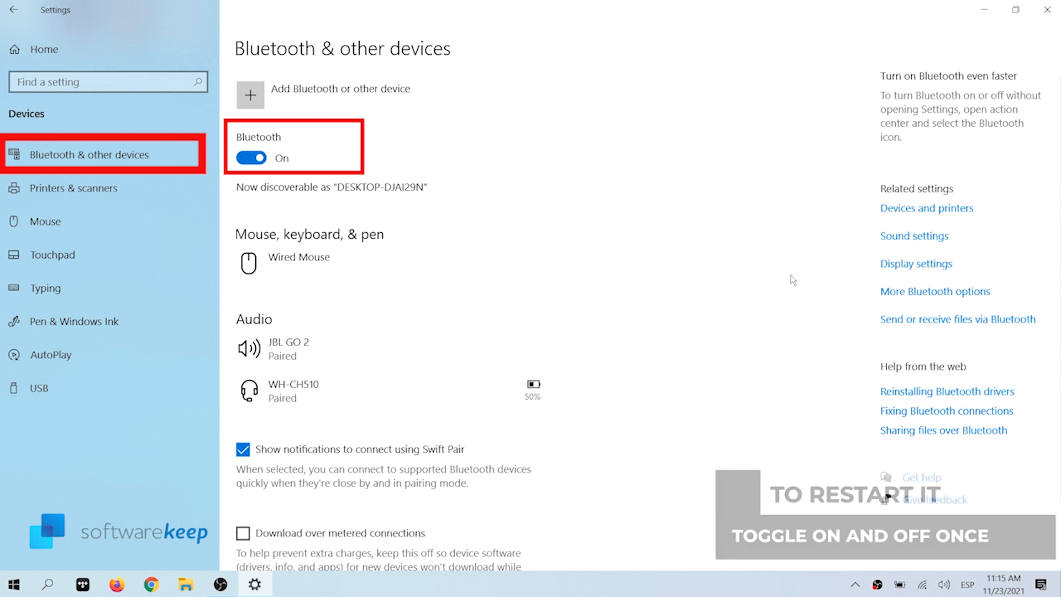
{"action": "left_click", "coordinate": [12, 584]}
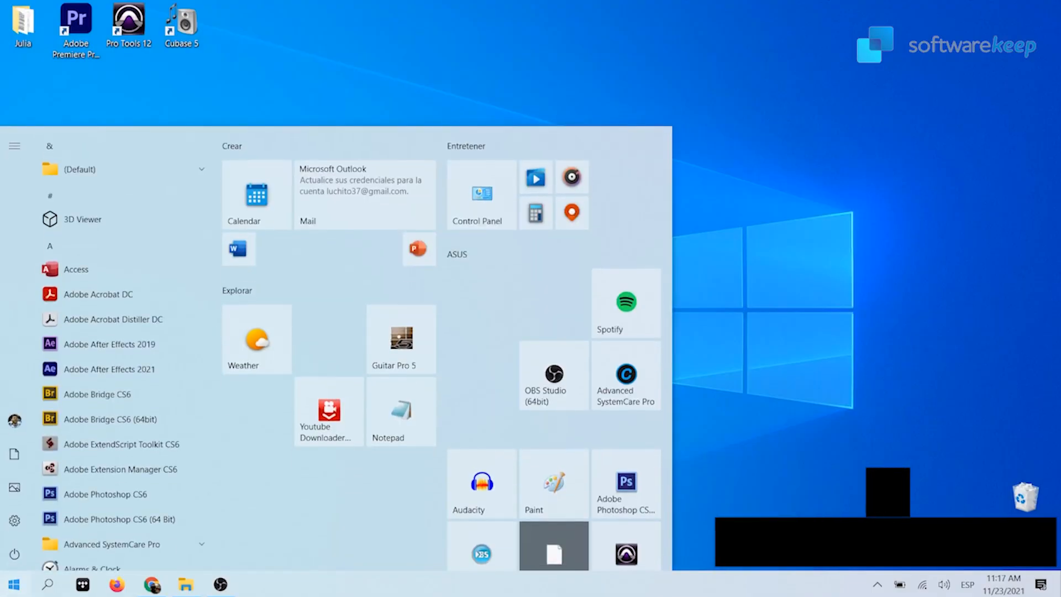
Reopen Settings > Devices and expand the JBL GO 2 speaker under Audio
{"action": "type", "text": "setting"}
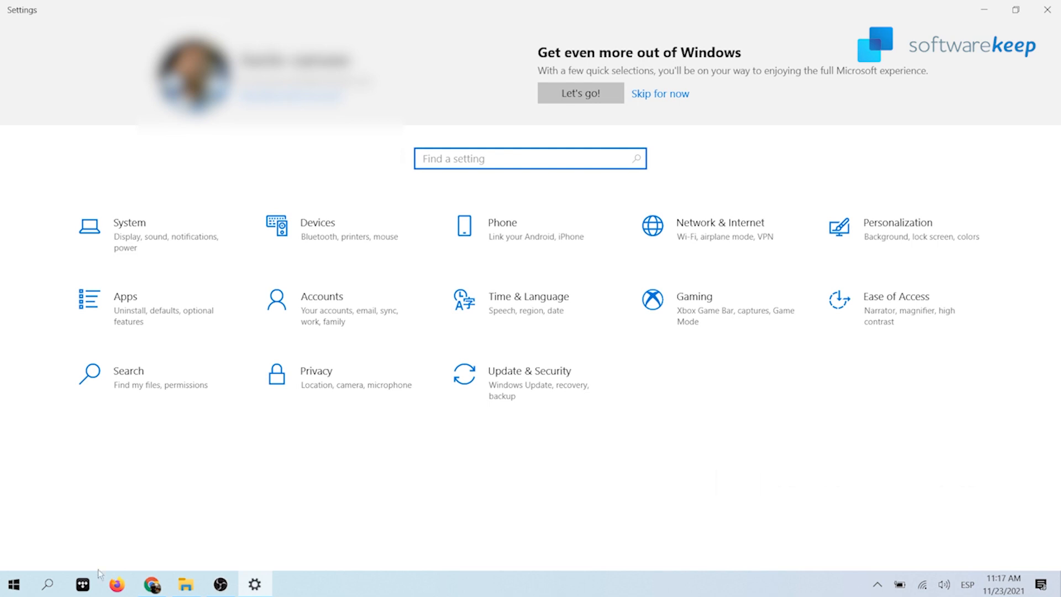
{"action": "mouse_move", "coordinate": [358, 252]}
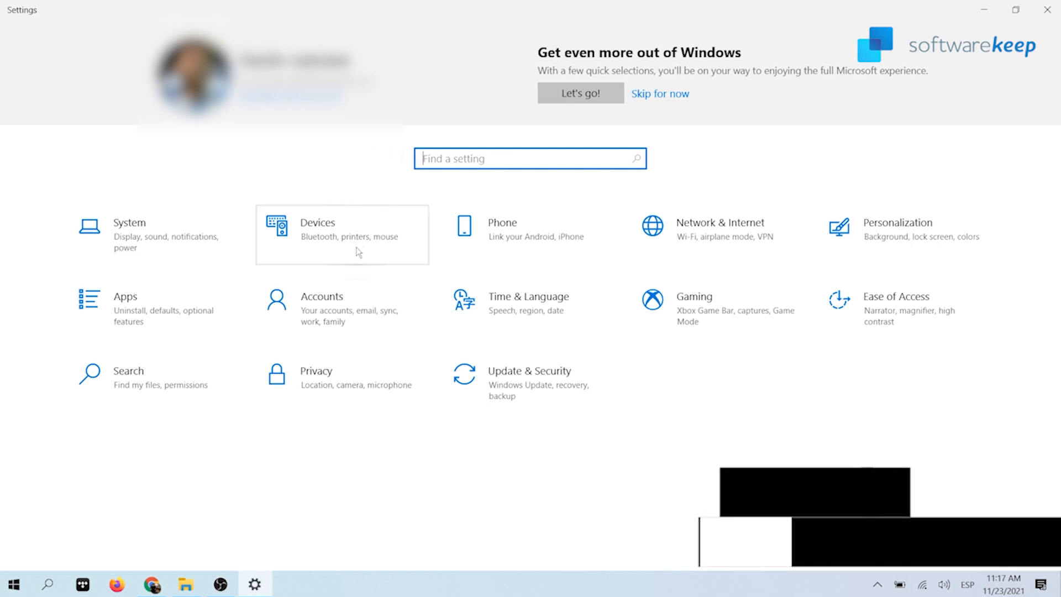
{"action": "left_click", "coordinate": [341, 234]}
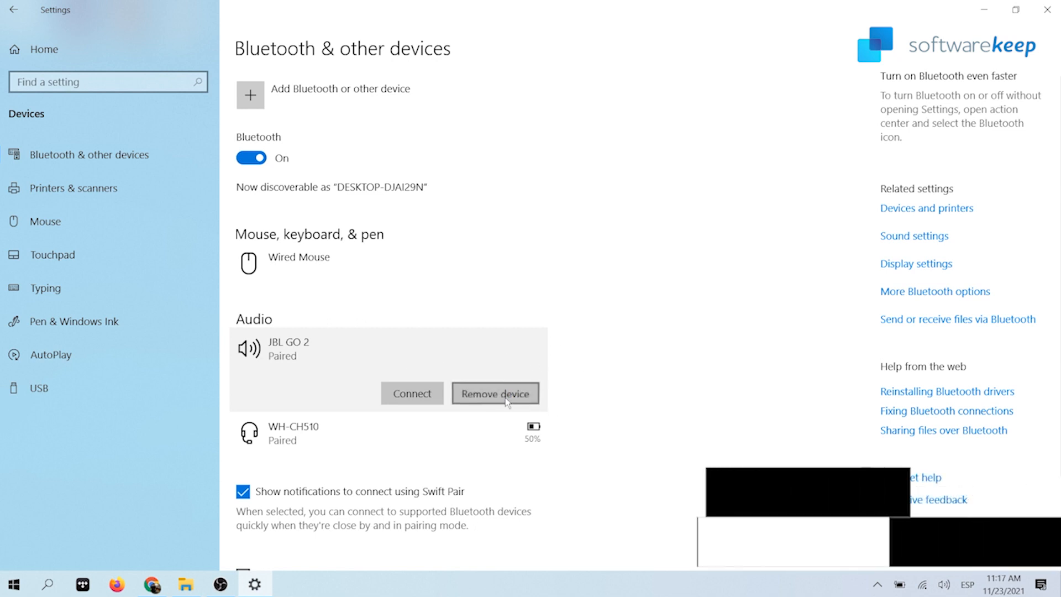
Remove the JBL GO 2 speaker device and confirm with Yes
{"action": "left_click", "coordinate": [495, 393]}
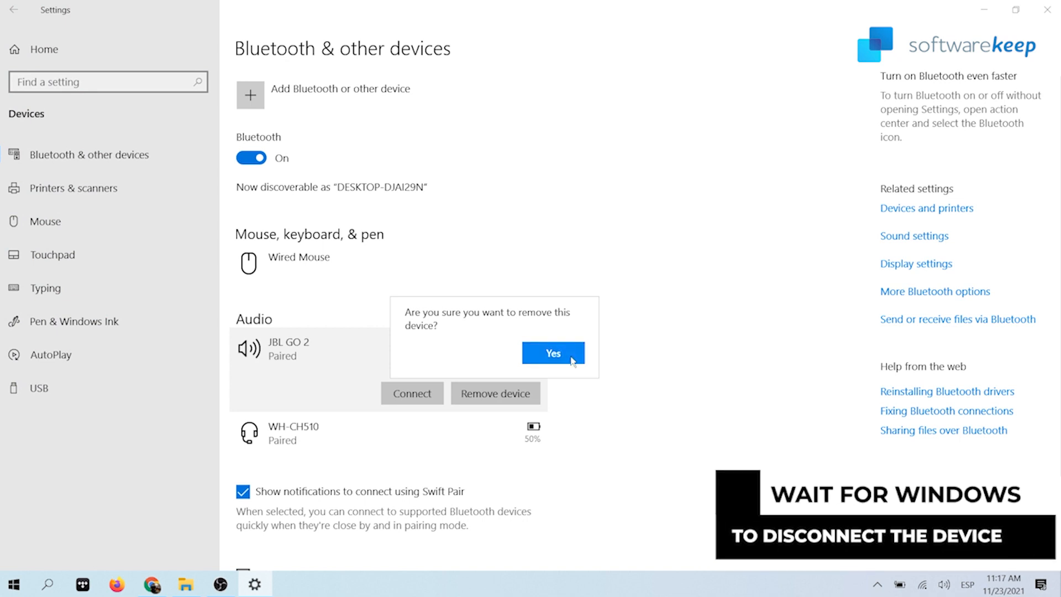
{"action": "left_click", "coordinate": [552, 353]}
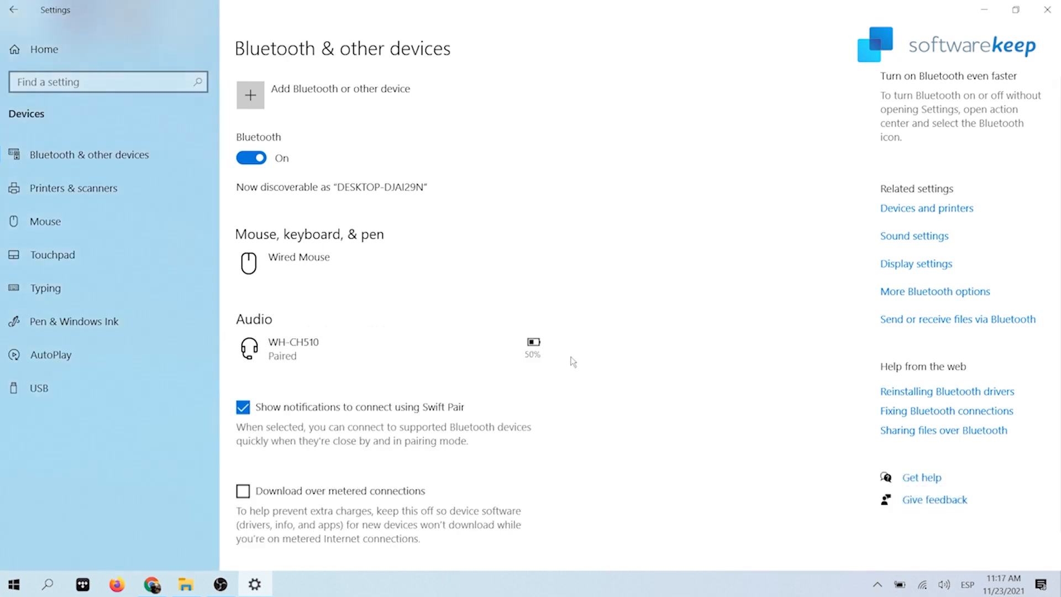
{"action": "mouse_move", "coordinate": [343, 93]}
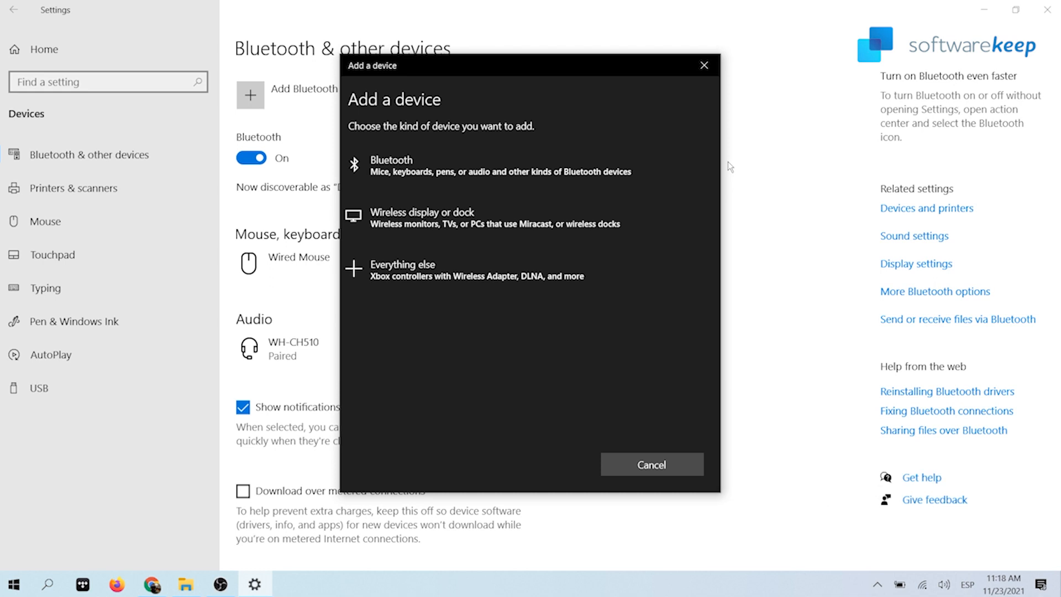
{"action": "mouse_move", "coordinate": [616, 167]}
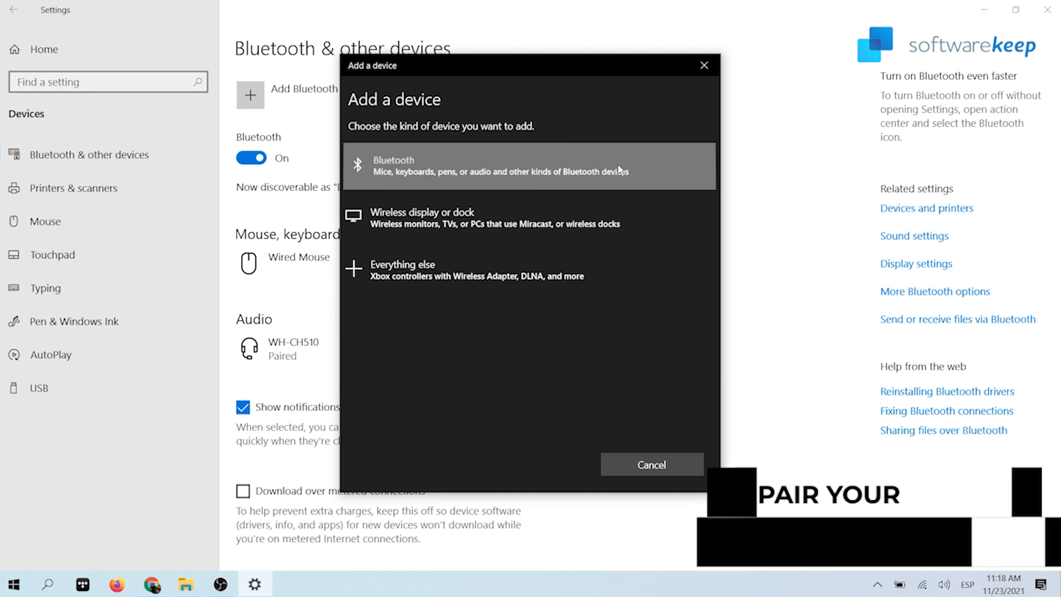
Add a Bluetooth device, pair JBL GO 2 for voice and music, and finish with Done
{"action": "left_click", "coordinate": [527, 166]}
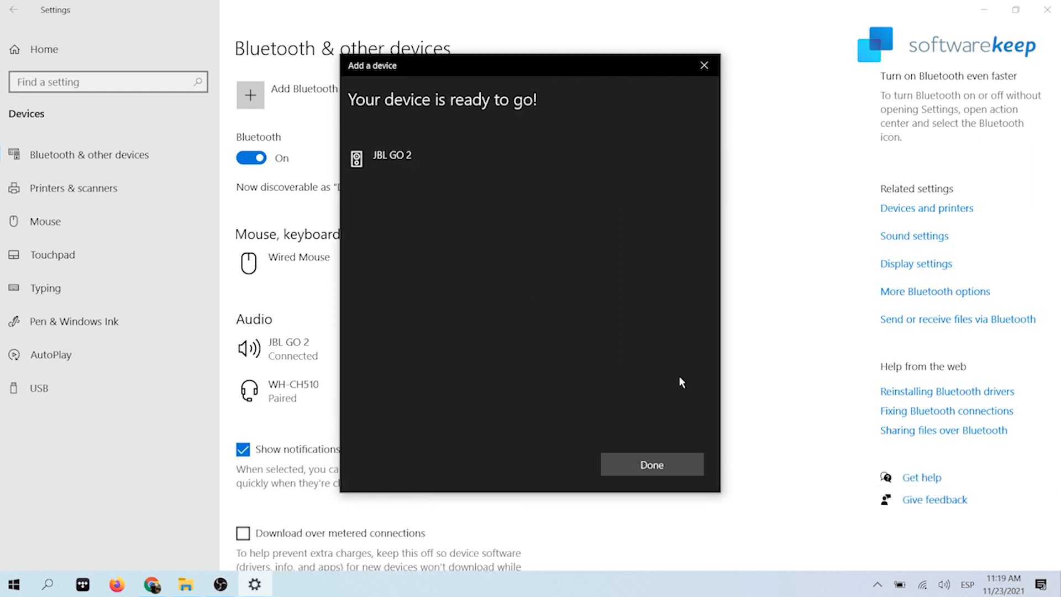
{"action": "left_click", "coordinate": [391, 154]}
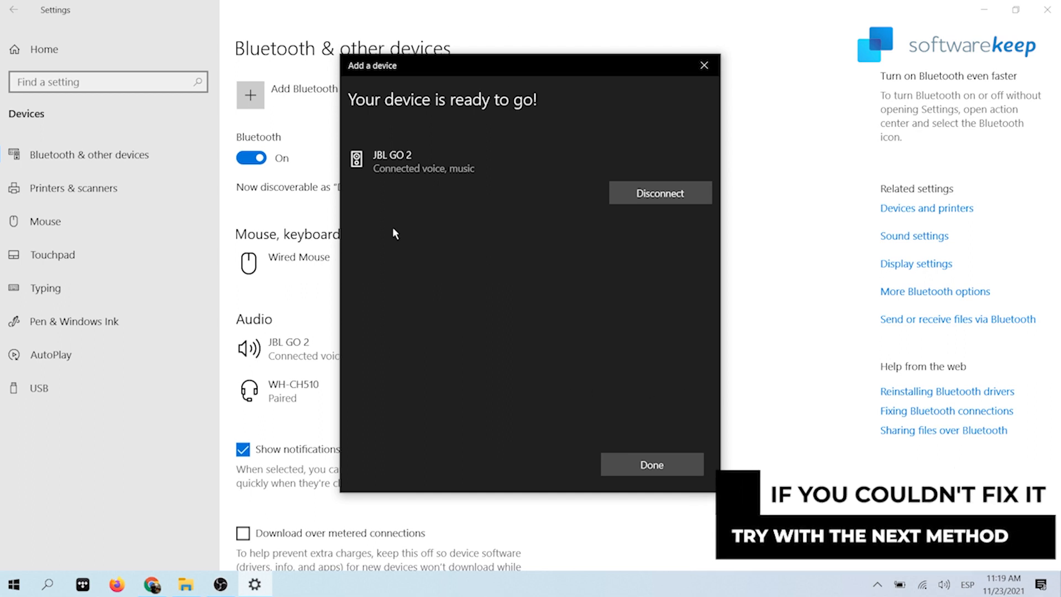
{"action": "mouse_move", "coordinate": [690, 473]}
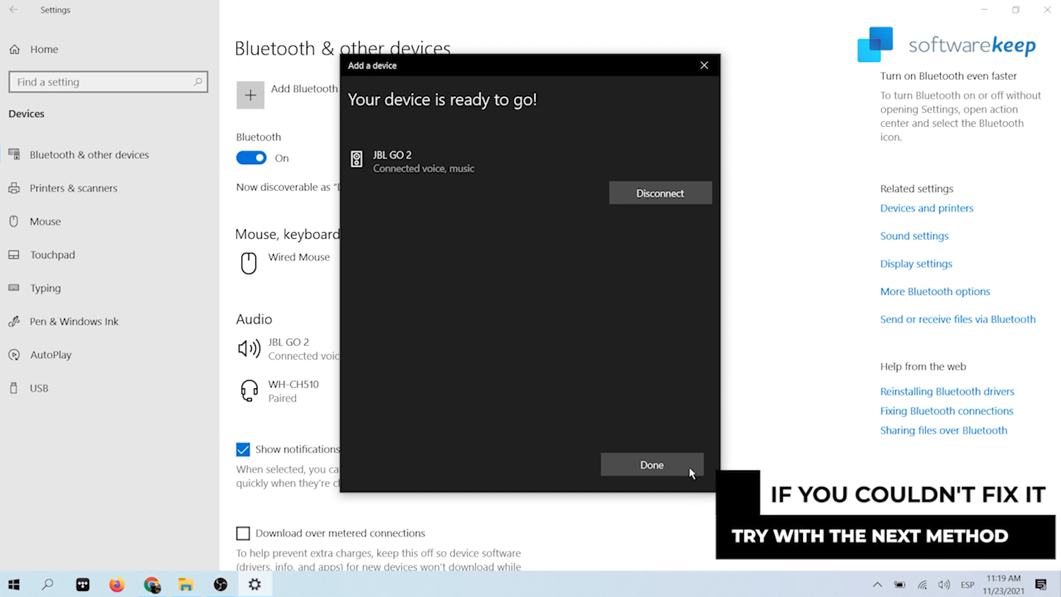
{"action": "left_click", "coordinate": [650, 465]}
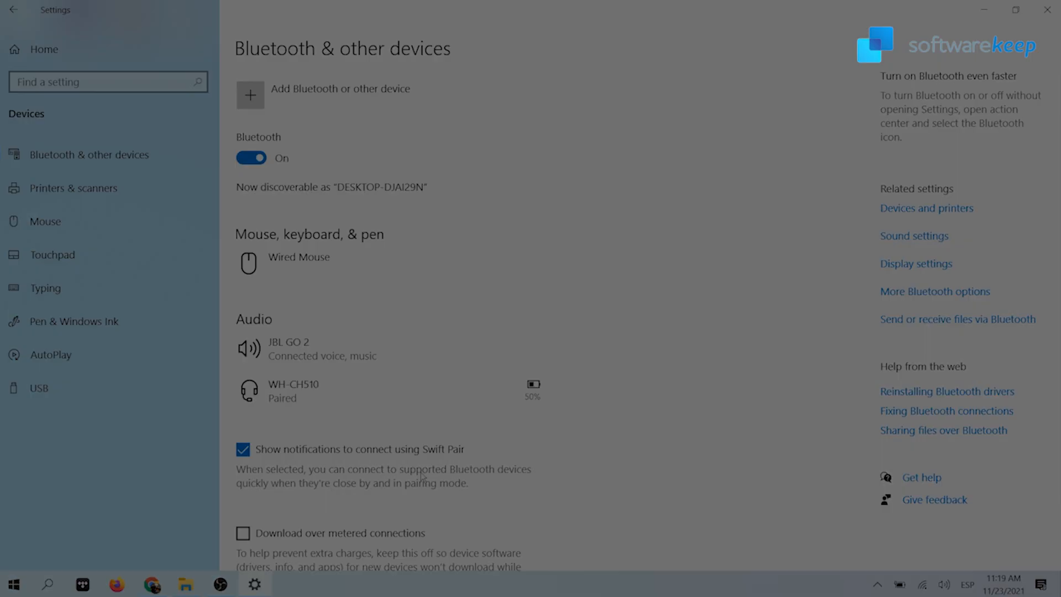
{"action": "left_click", "coordinate": [13, 584]}
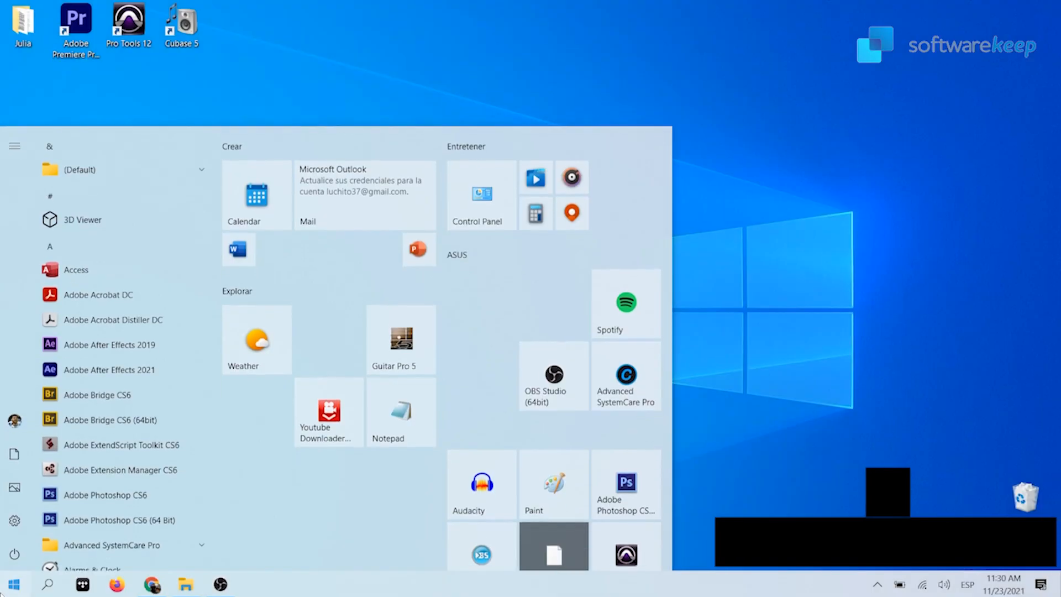
Go to Settings > Update & Security > Troubleshoot > Additional troubleshooters
{"action": "type", "text": "settin"}
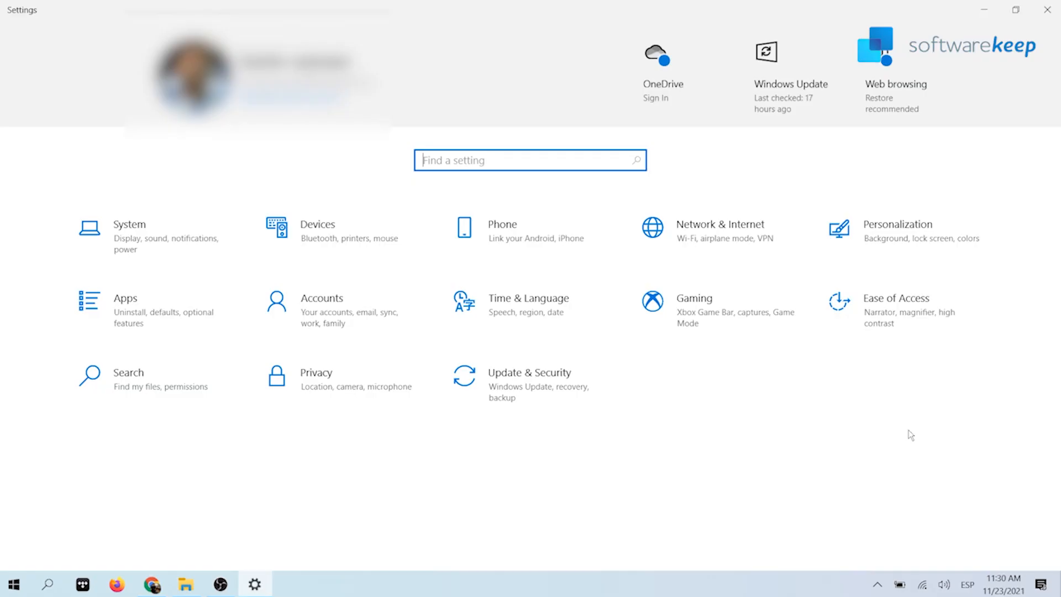
{"action": "mouse_move", "coordinate": [541, 397]}
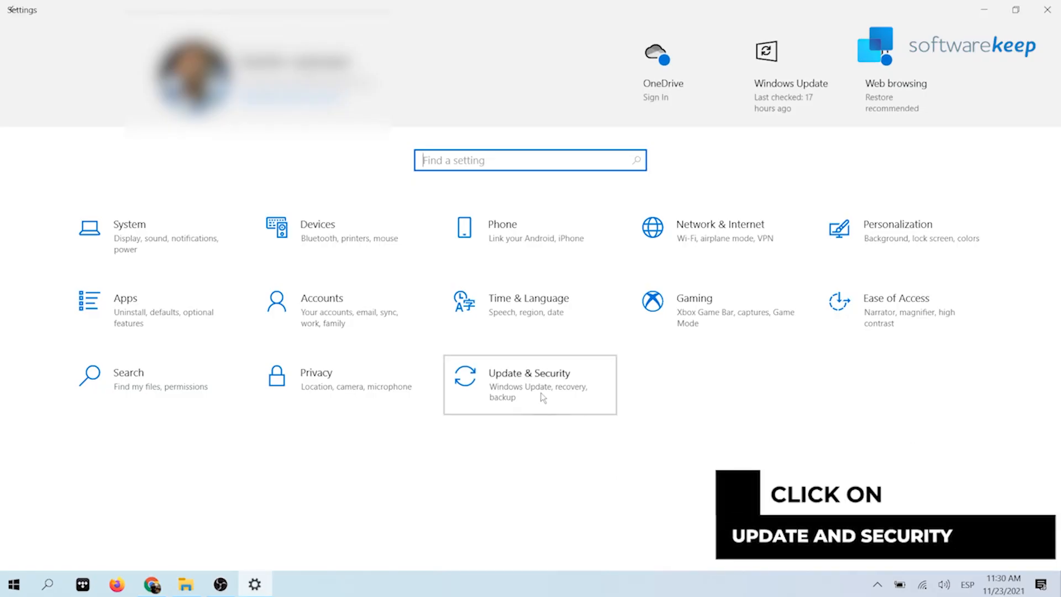
{"action": "left_click", "coordinate": [530, 385]}
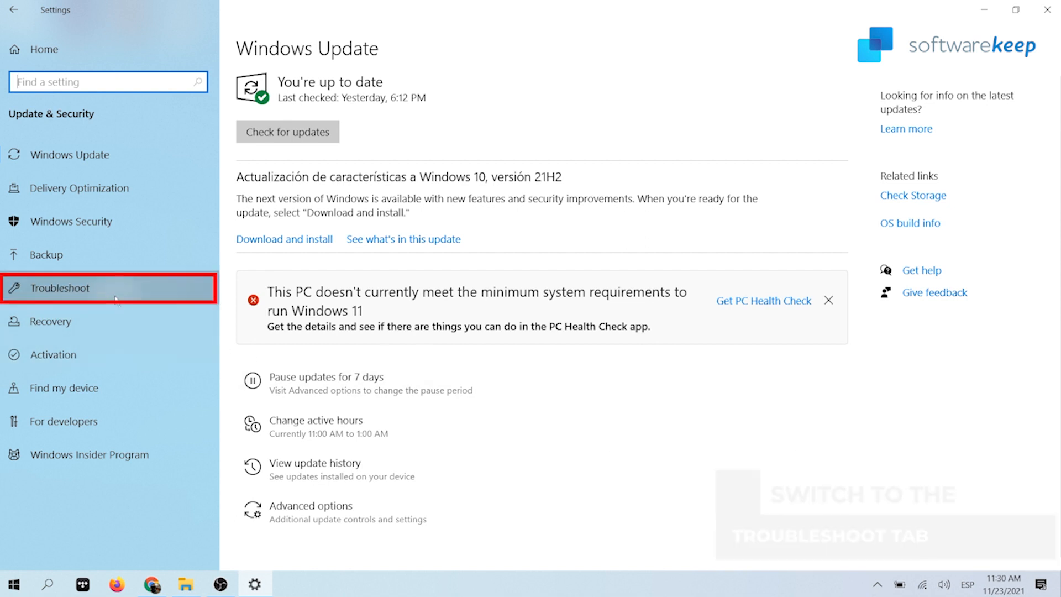
{"action": "left_click", "coordinate": [65, 287]}
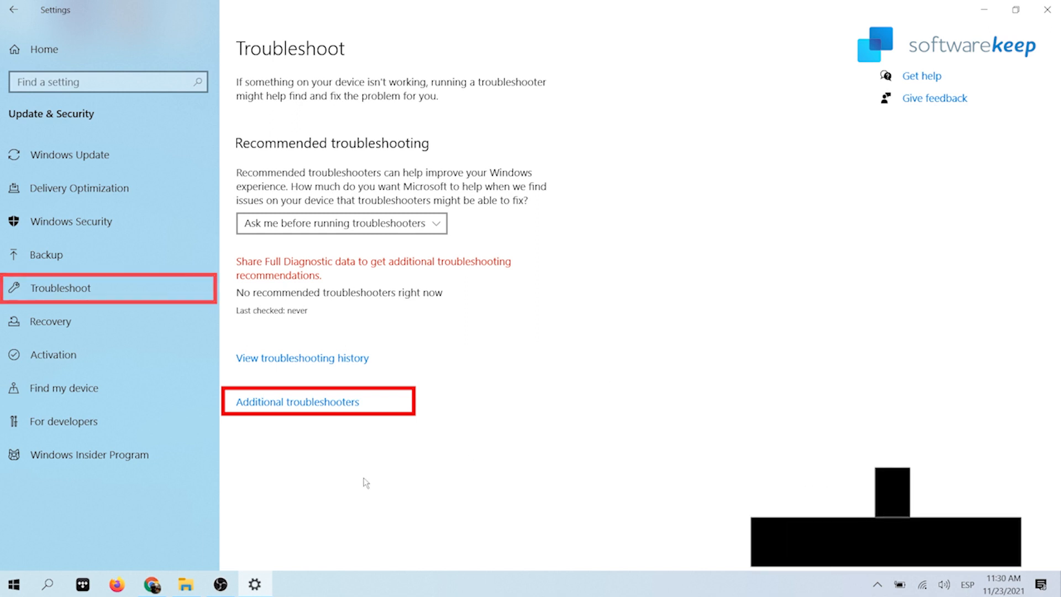
{"action": "left_click", "coordinate": [296, 401]}
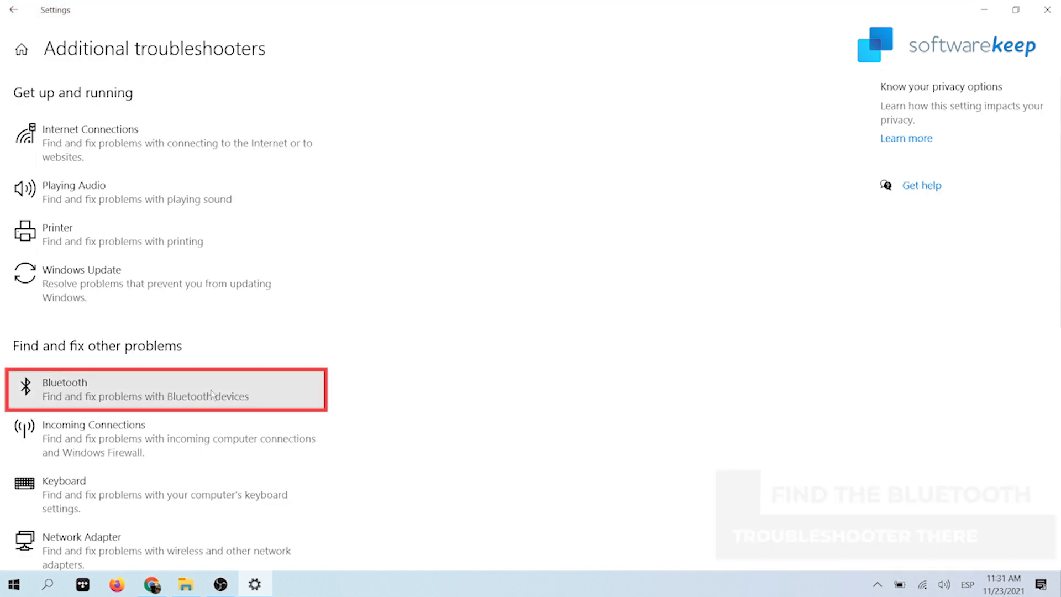
Run the Bluetooth troubleshooter, which fixes the radio status, then close it
{"action": "left_click", "coordinate": [166, 389]}
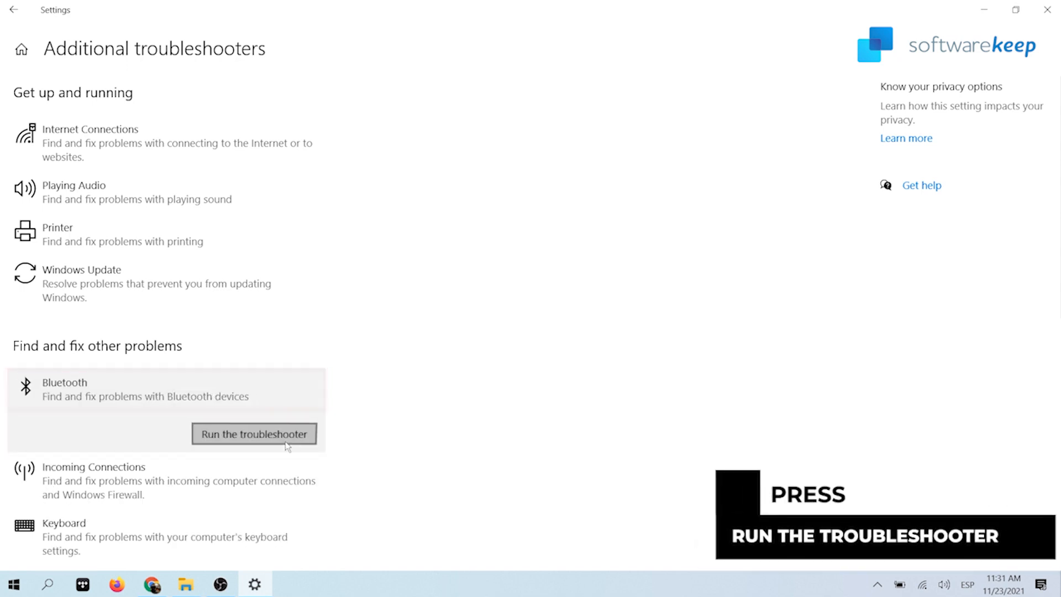
{"action": "left_click", "coordinate": [254, 434]}
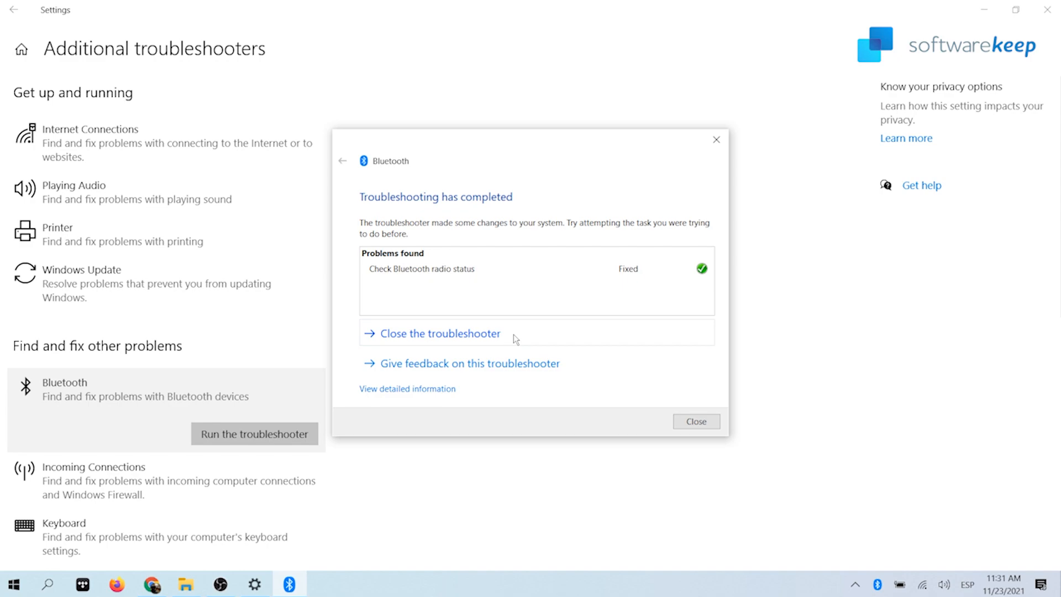
{"action": "left_click", "coordinate": [695, 421]}
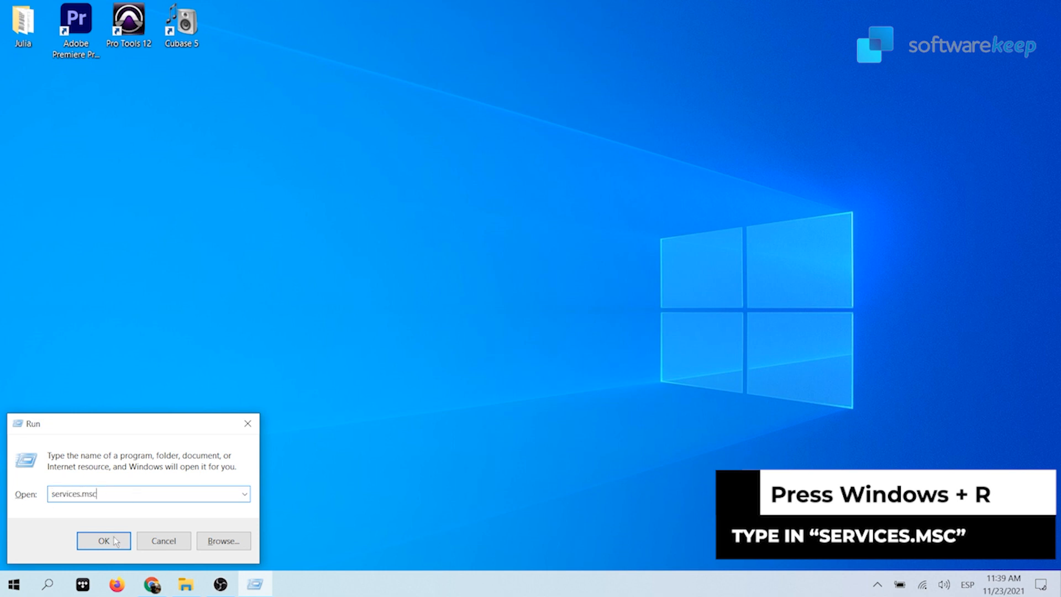
In services.msc, restart Bluetooth Support Service and its dependent Bluetooth User Support Service
{"action": "left_click", "coordinate": [103, 541]}
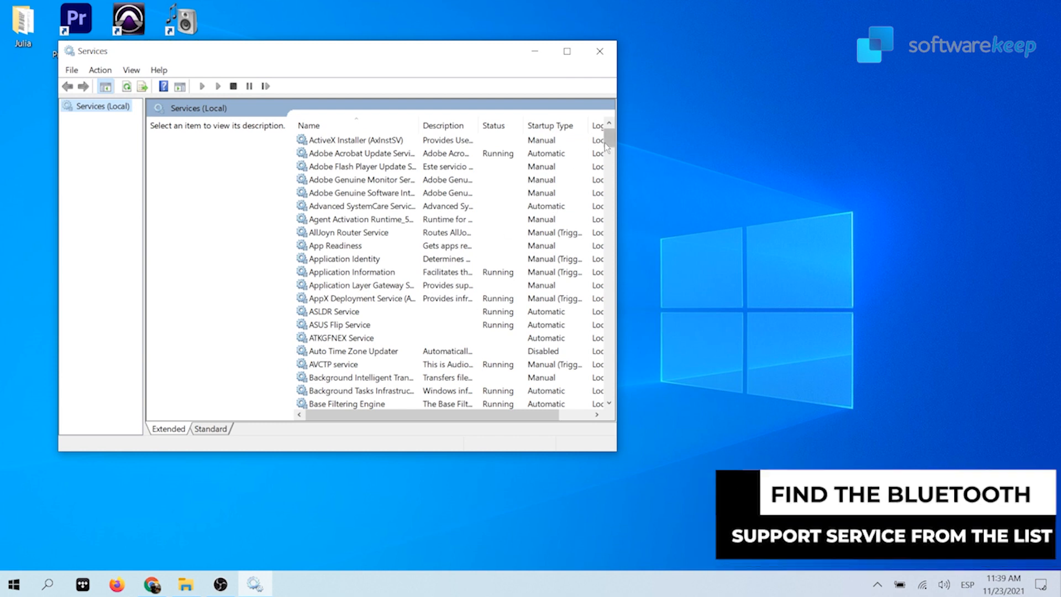
{"action": "scroll", "scroll_direction": "down", "scroll_amount": 3}
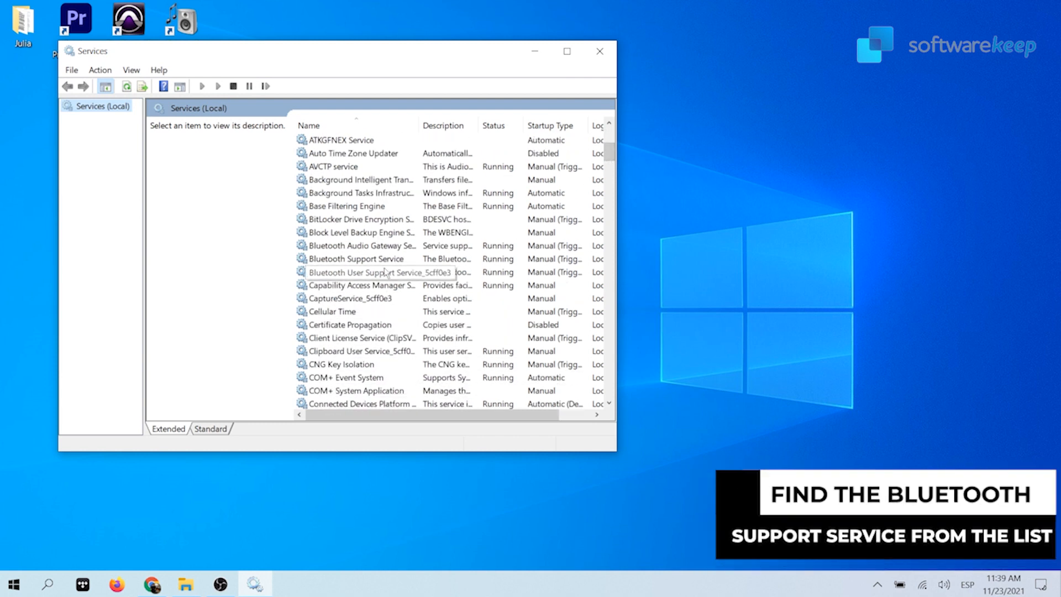
{"action": "right_click", "coordinate": [355, 258]}
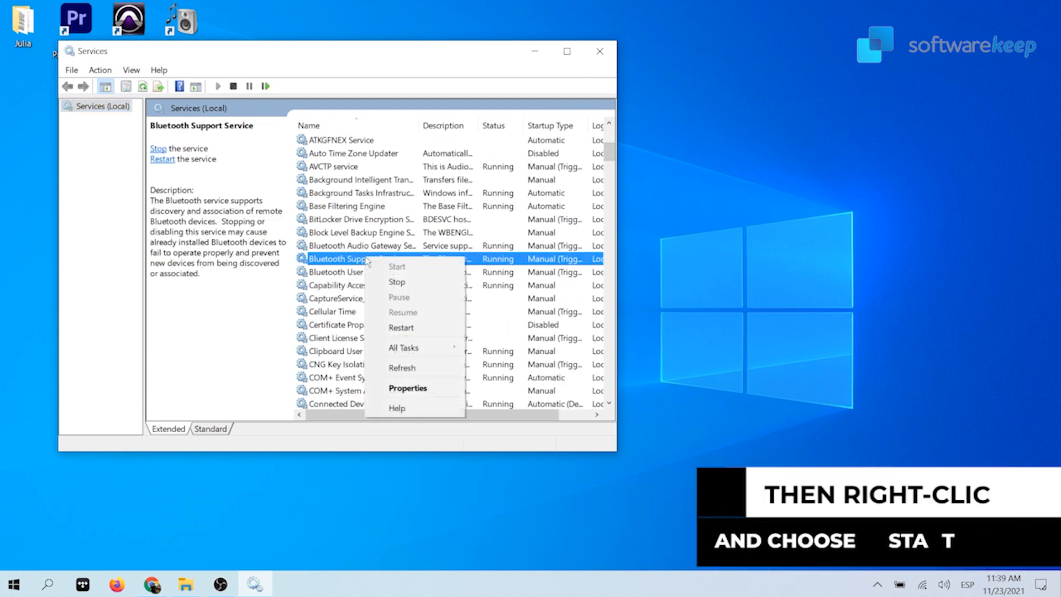
{"action": "left_click", "coordinate": [400, 328]}
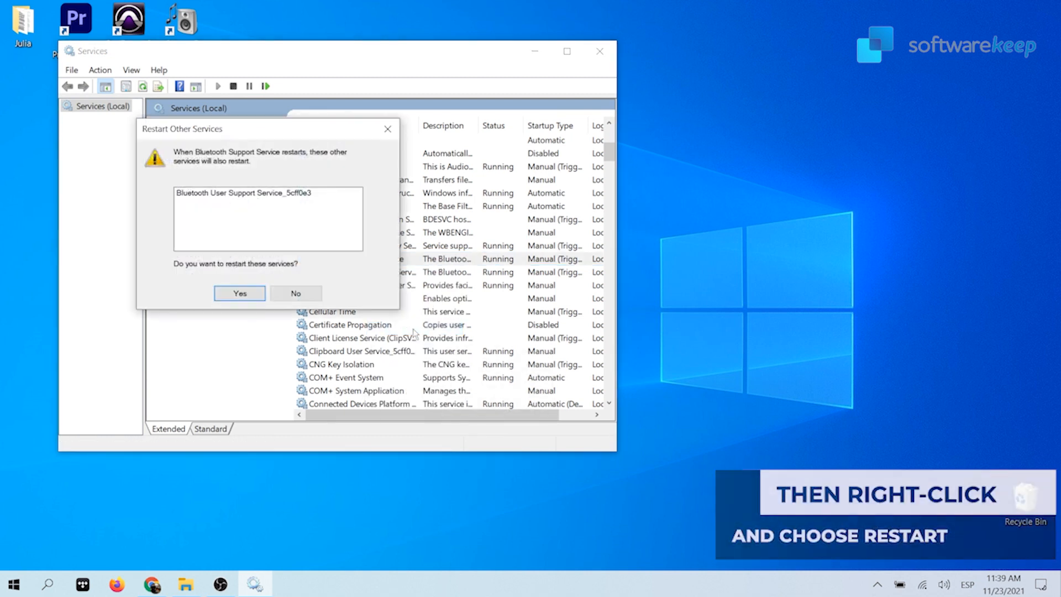
{"action": "left_click", "coordinate": [239, 293]}
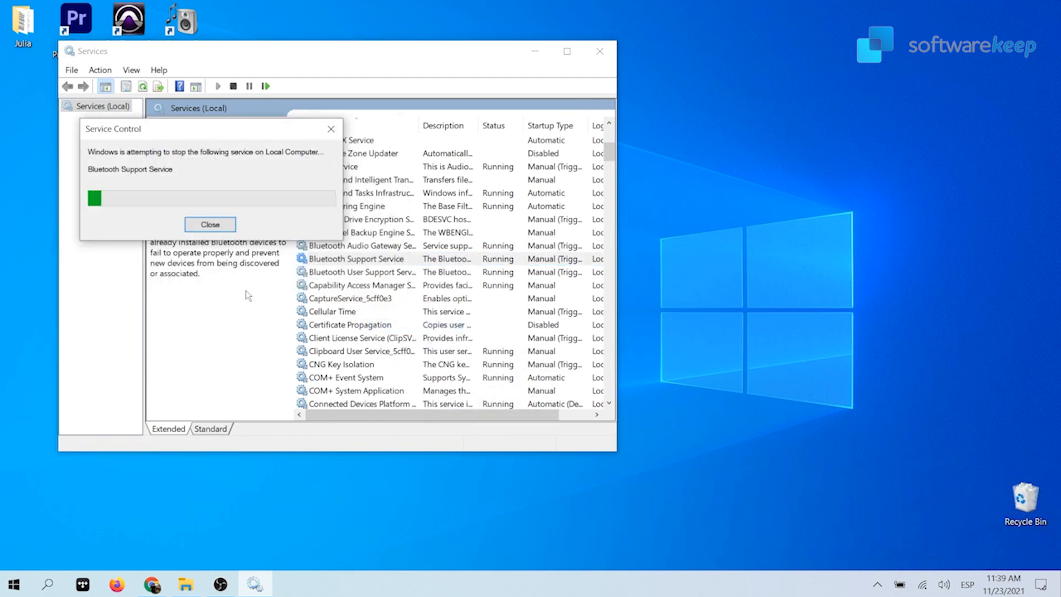
{"action": "left_click", "coordinate": [210, 224]}
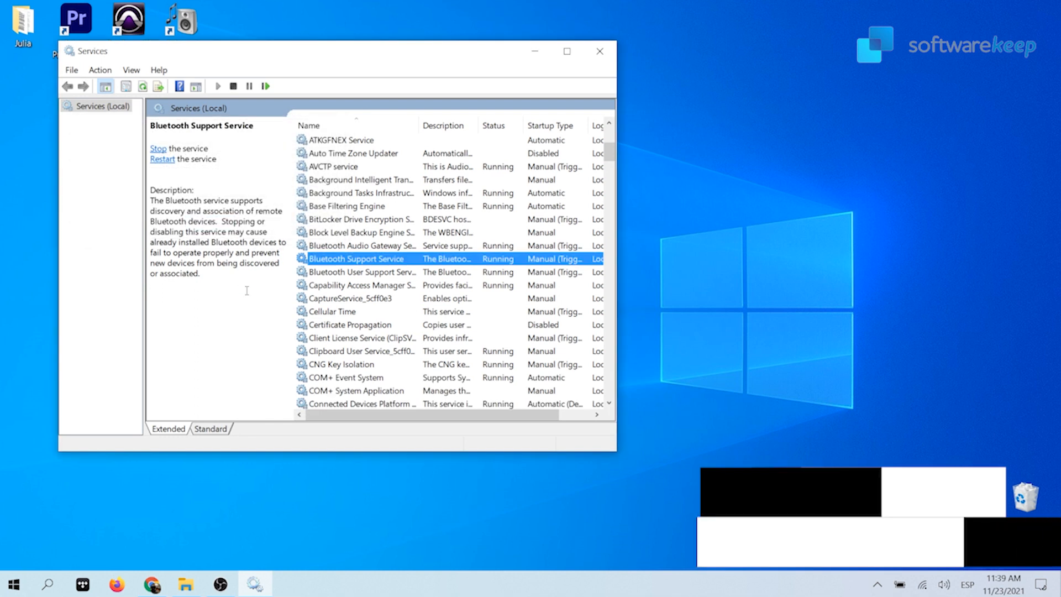
Set Bluetooth Support Service's startup type to Automatic in its Properties
{"action": "right_click", "coordinate": [356, 259]}
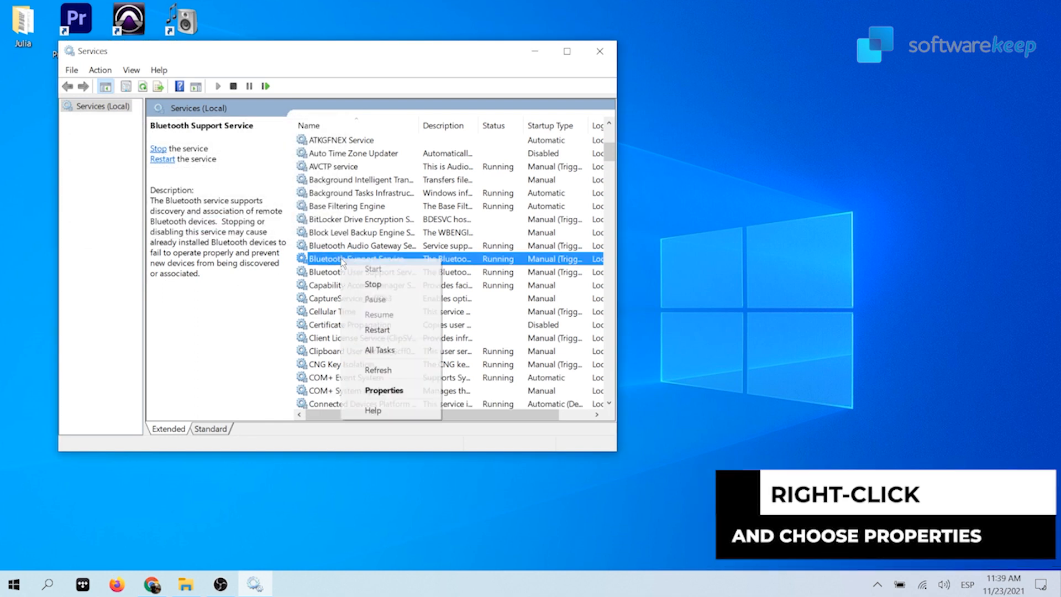
{"action": "left_click", "coordinate": [383, 389]}
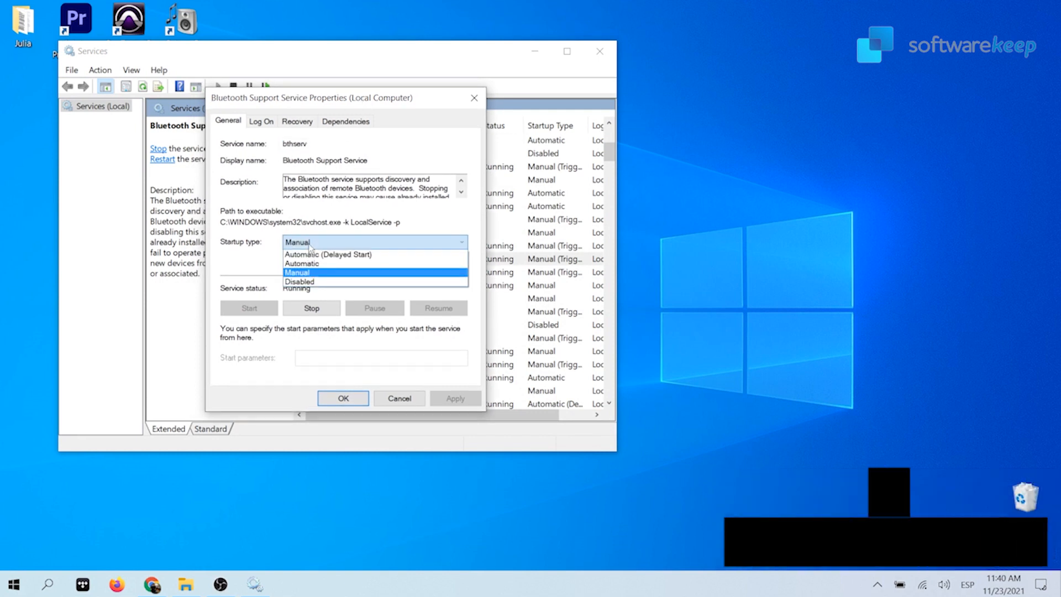
{"action": "mouse_move", "coordinate": [302, 263]}
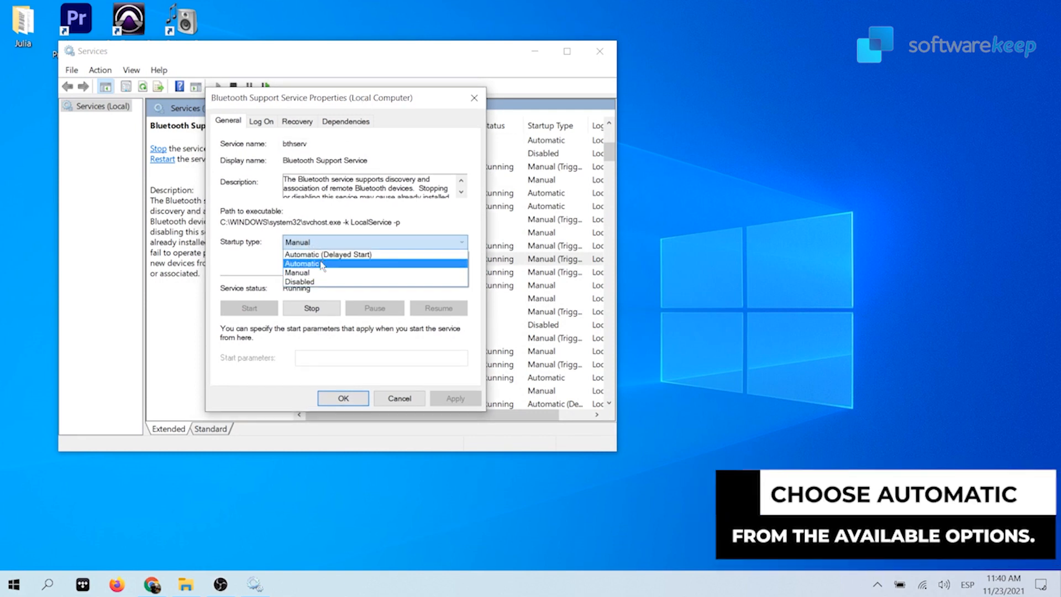
{"action": "left_click", "coordinate": [302, 263]}
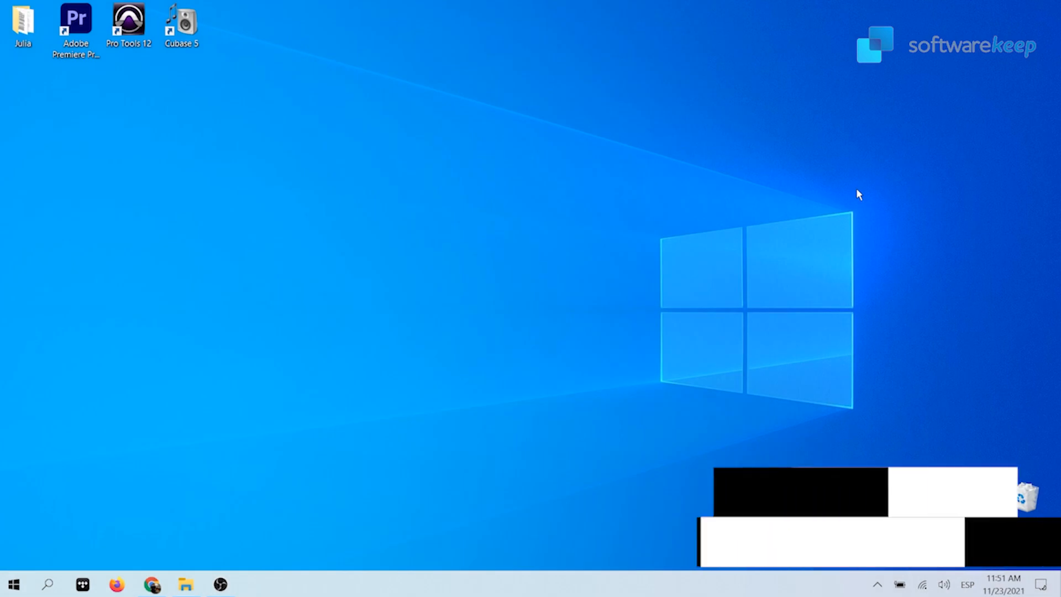
Open Device Manager via Win+X and run Update driver on Intel(R) Wireless Bluetooth(R)
{"action": "key", "text": "Win+X"}
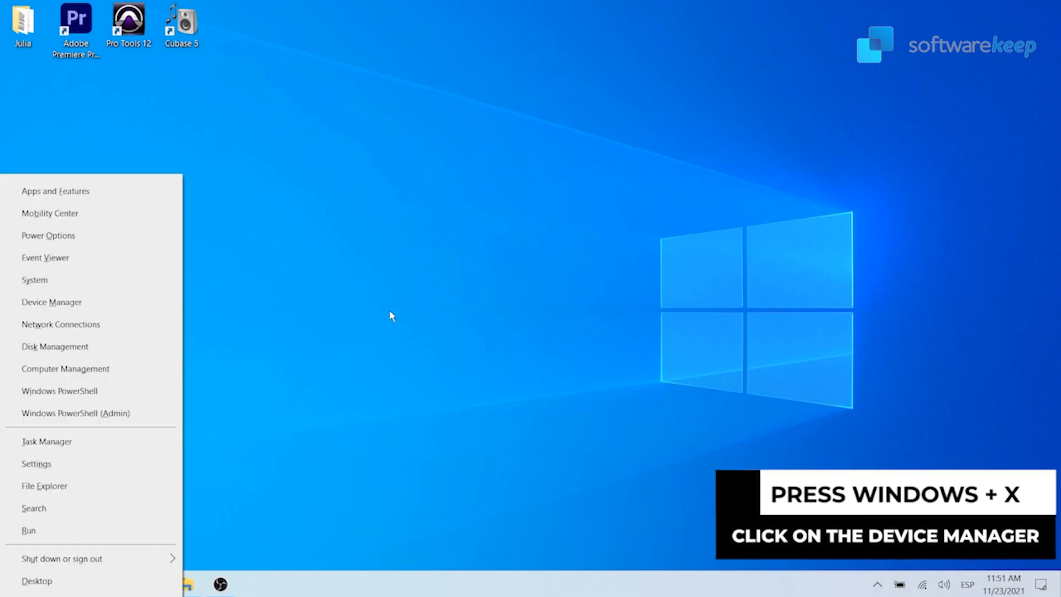
{"action": "mouse_move", "coordinate": [75, 302]}
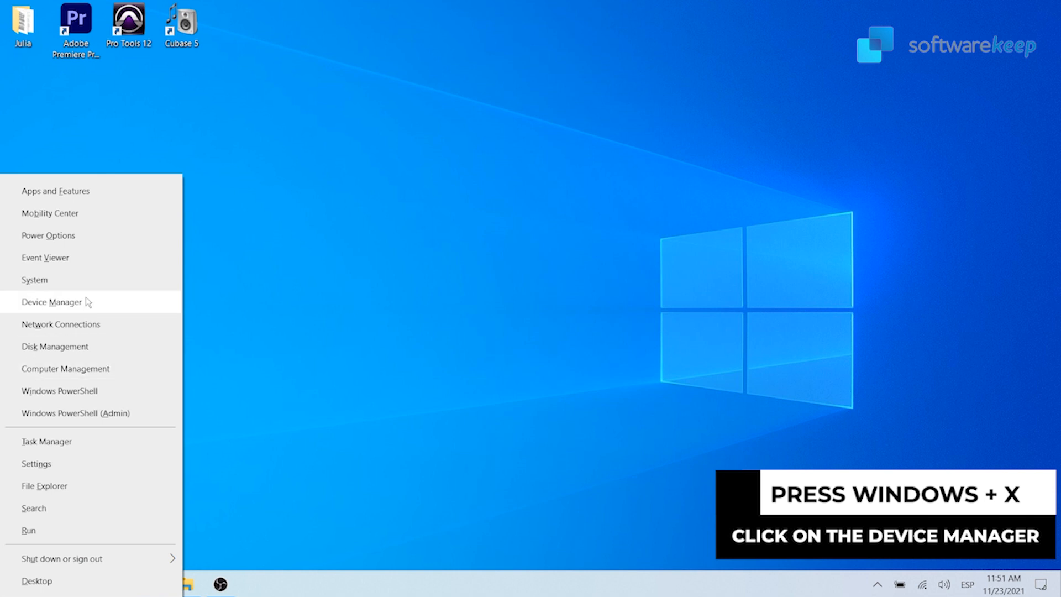
{"action": "mouse_move", "coordinate": [134, 306]}
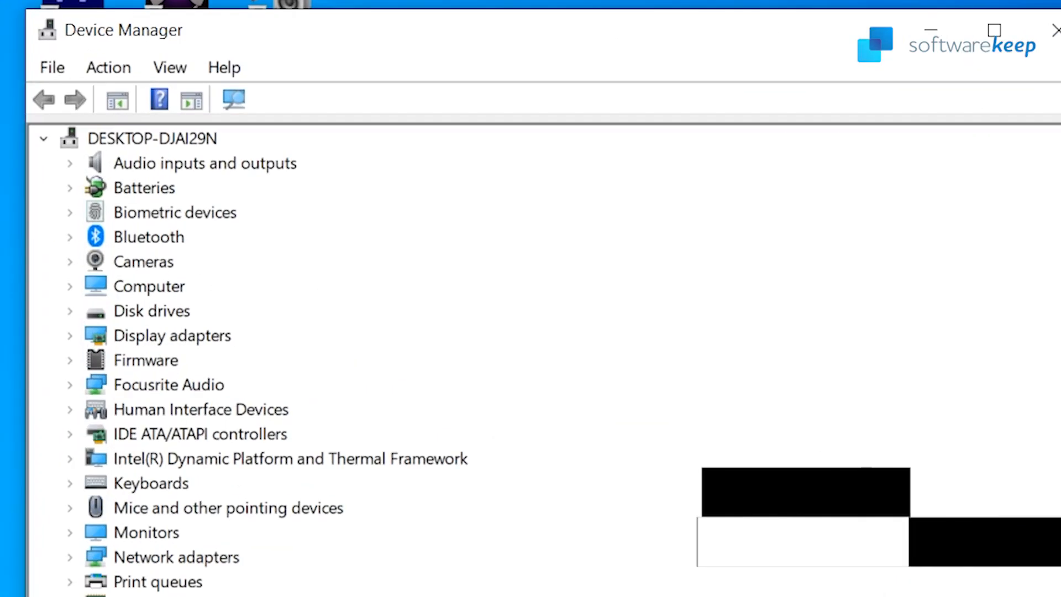
{"action": "left_click", "coordinate": [148, 236]}
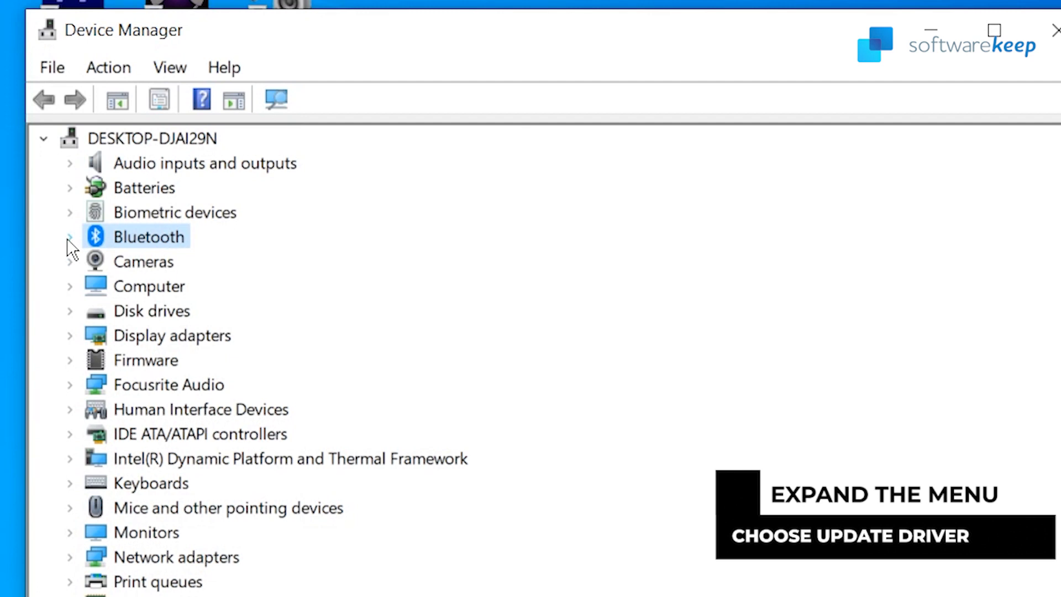
{"action": "left_click", "coordinate": [69, 237]}
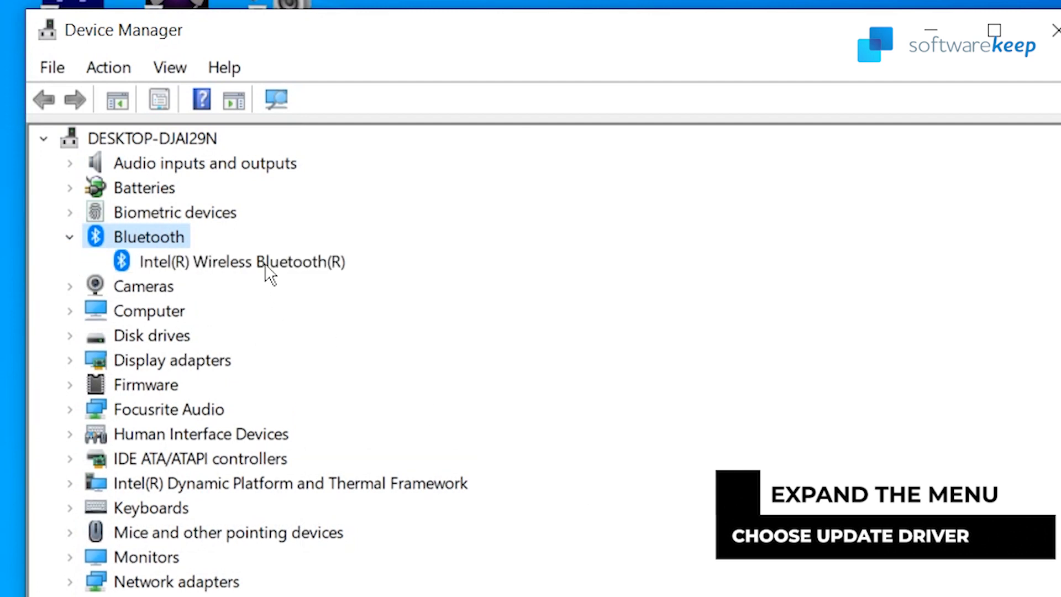
{"action": "right_click", "coordinate": [242, 262]}
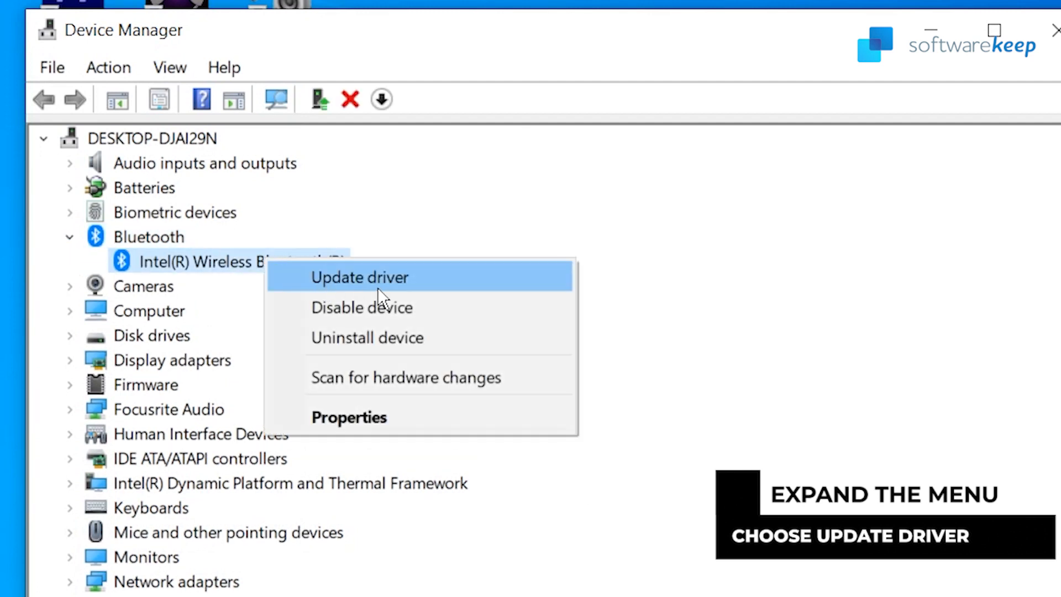
{"action": "left_click", "coordinate": [359, 277]}
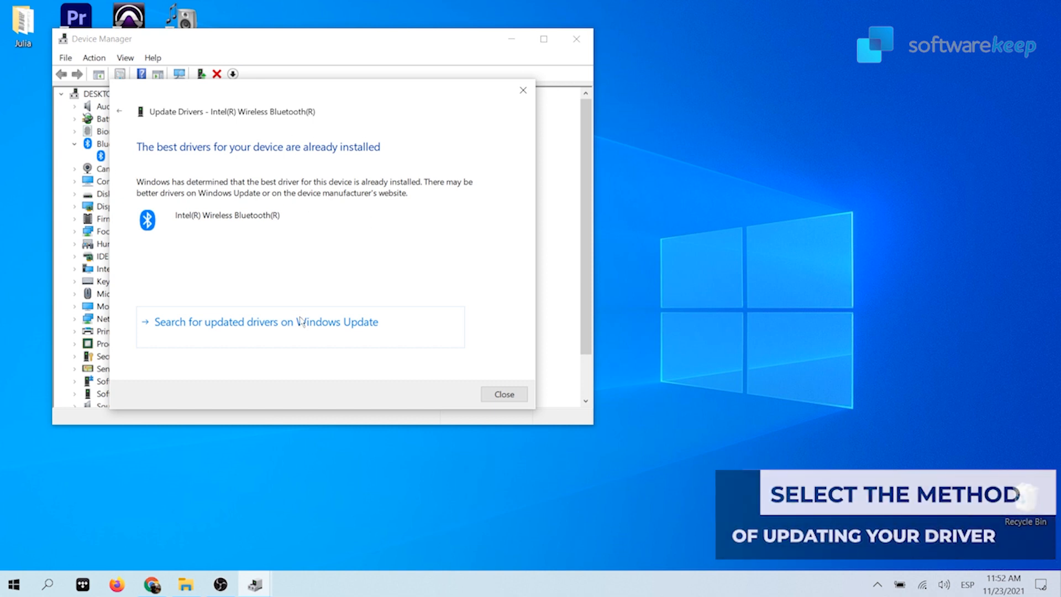
{"action": "mouse_move", "coordinate": [296, 330]}
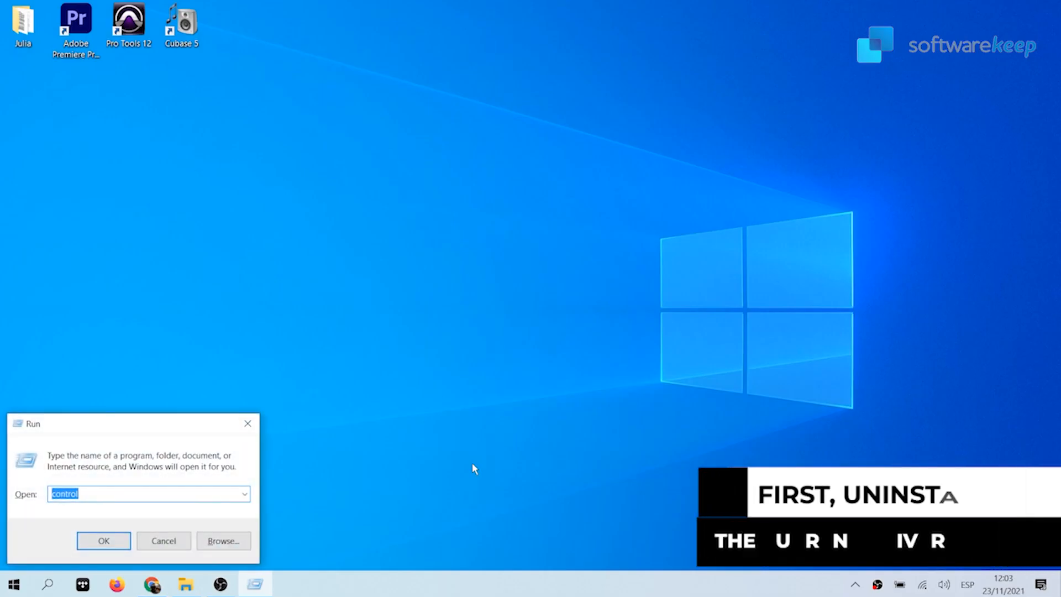
Launch devmgmt.msc, expand Bluetooth, and bring up the Intel(R) Wireless Bluetooth(R) adapter's context menu
{"action": "type", "text": "devmgmt.msc"}
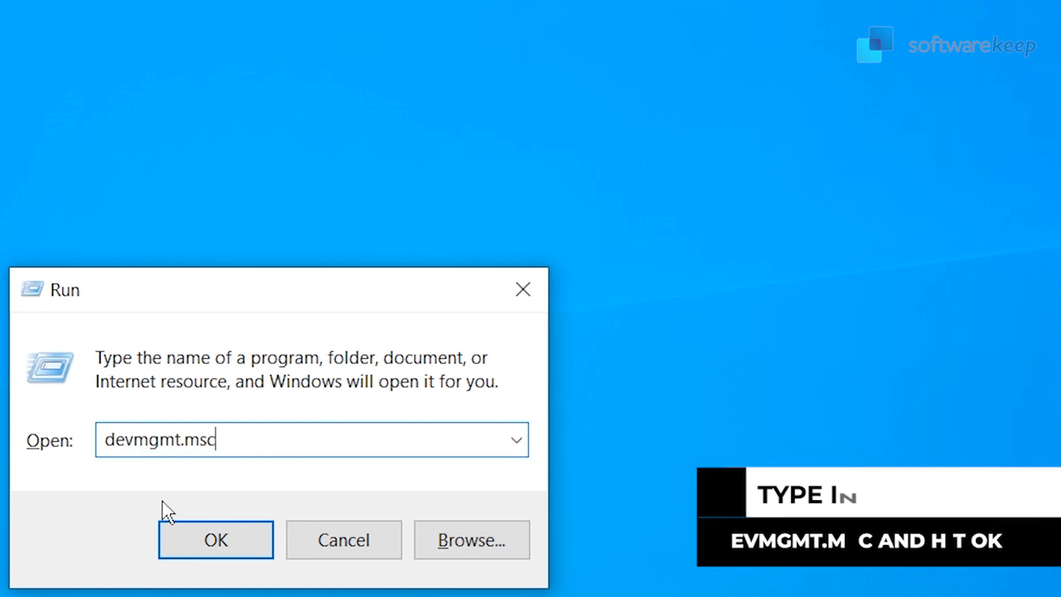
{"action": "left_click", "coordinate": [215, 539]}
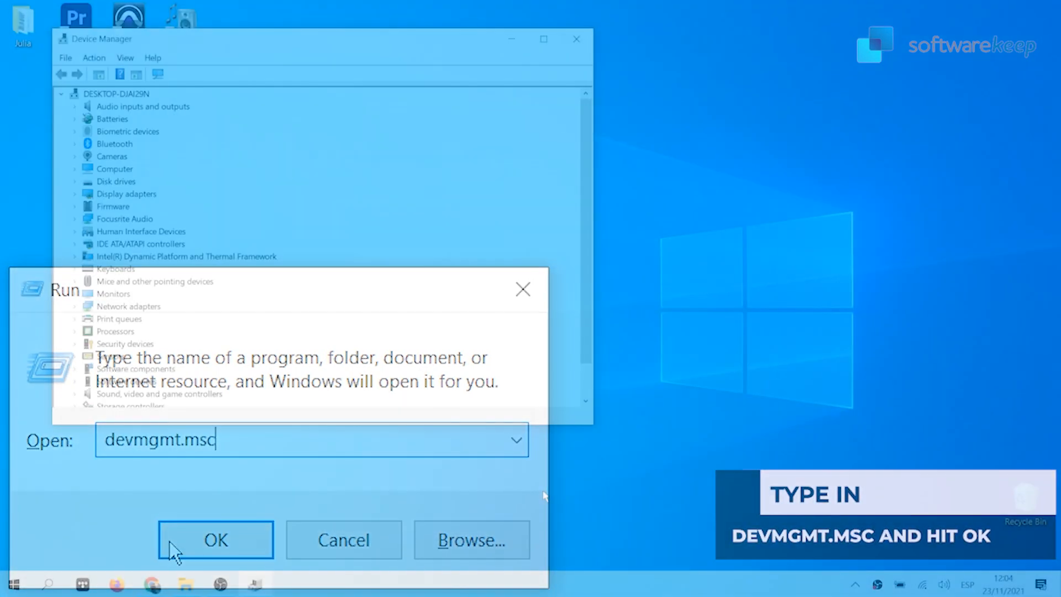
{"action": "left_click", "coordinate": [215, 539]}
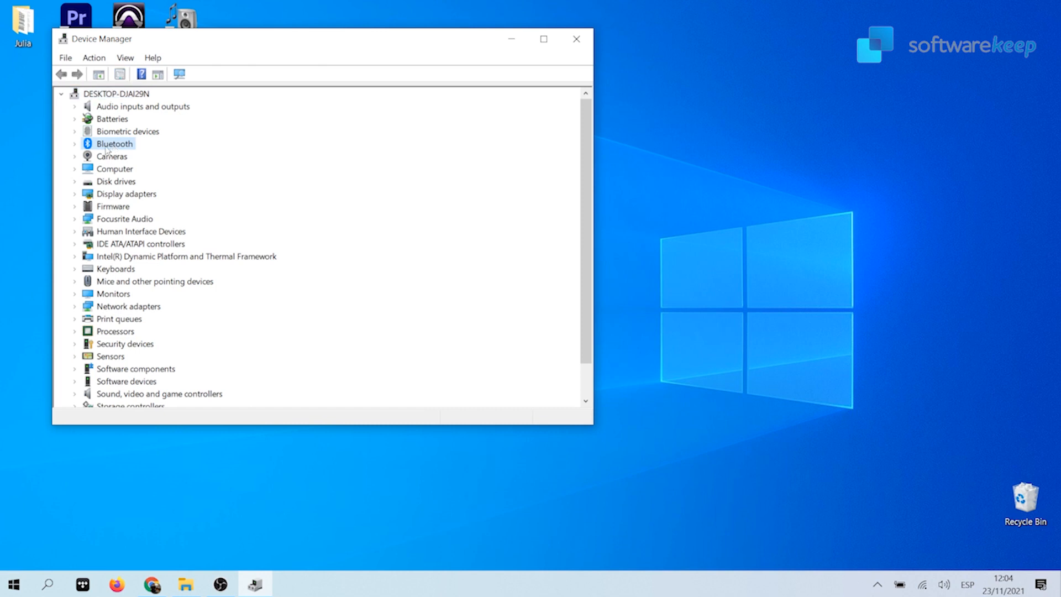
{"action": "left_click", "coordinate": [74, 144]}
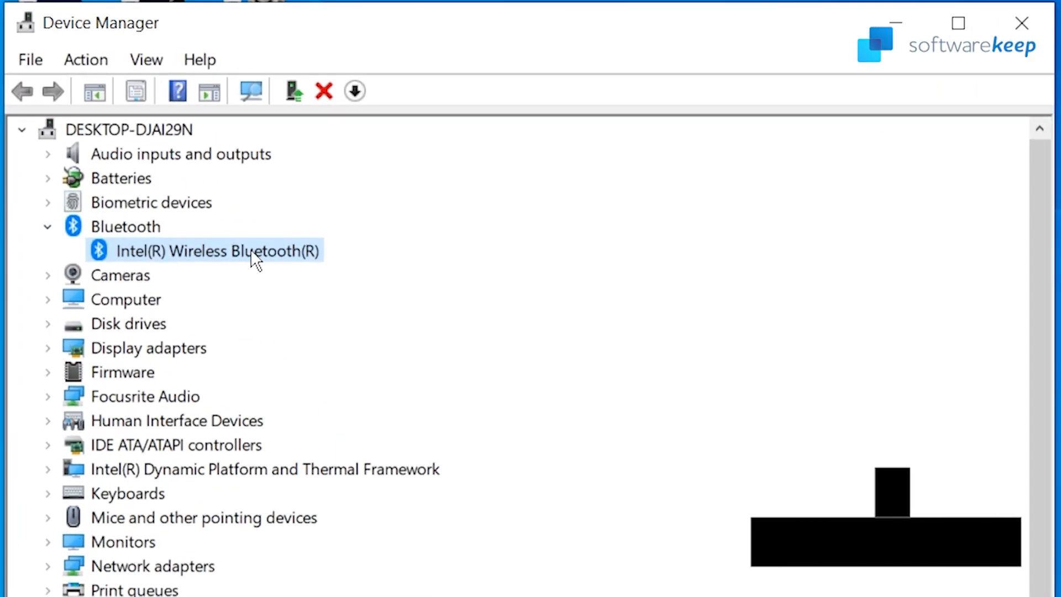
{"action": "right_click", "coordinate": [214, 250]}
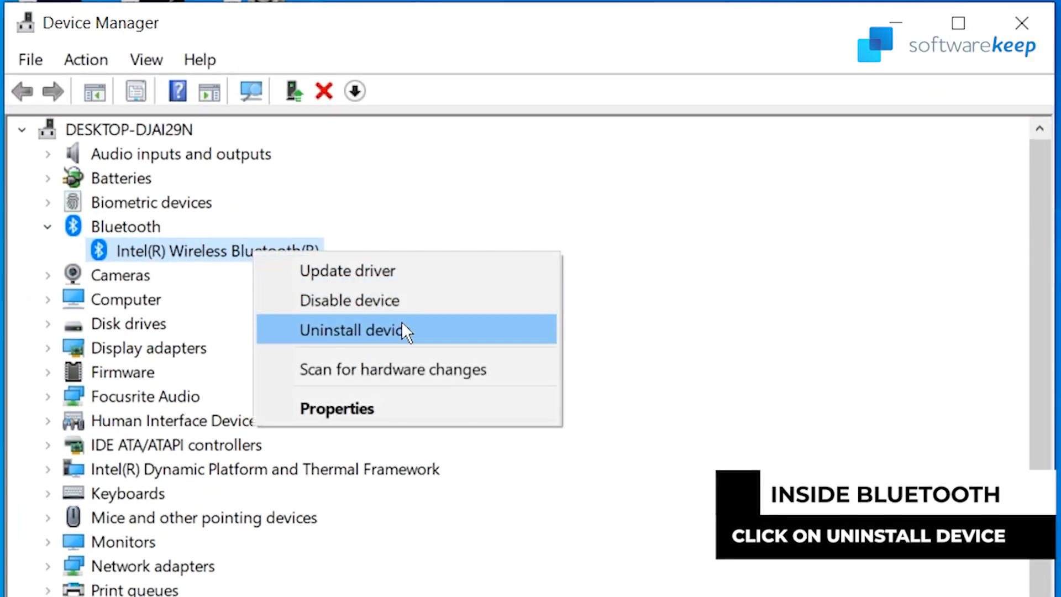